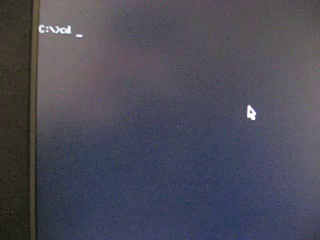
Change into the GAMES folder, then the CARNAGE folder, and type the game's executable name.
text(cd games)
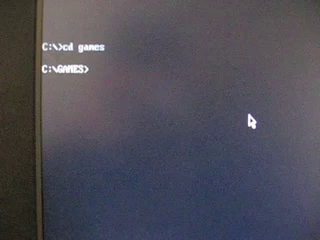
text(cd carsa)
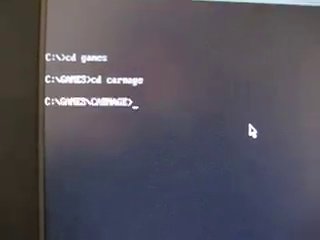
text(carge)
text(carma)
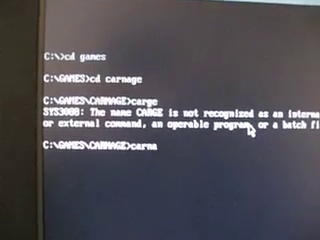
Launch Alien Carnage, play, and bring up the 'QUIT this game (Y/N)?' prompt.
key(enter)
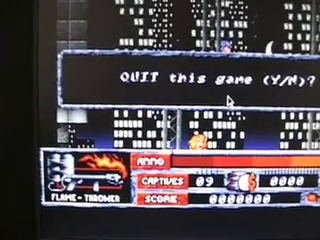
Quit Alien Carnage with Y, change to the C:\TREKD folder, and type start.
key(y)
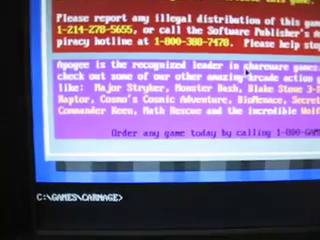
text(cd ..)
text(cd tr)
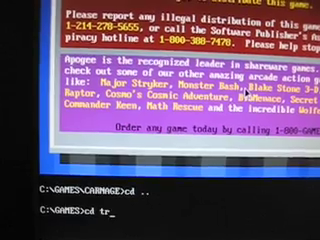
text(ekcd)
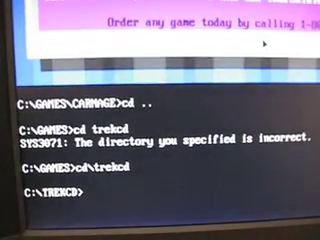
text(start)
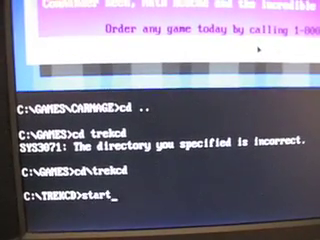